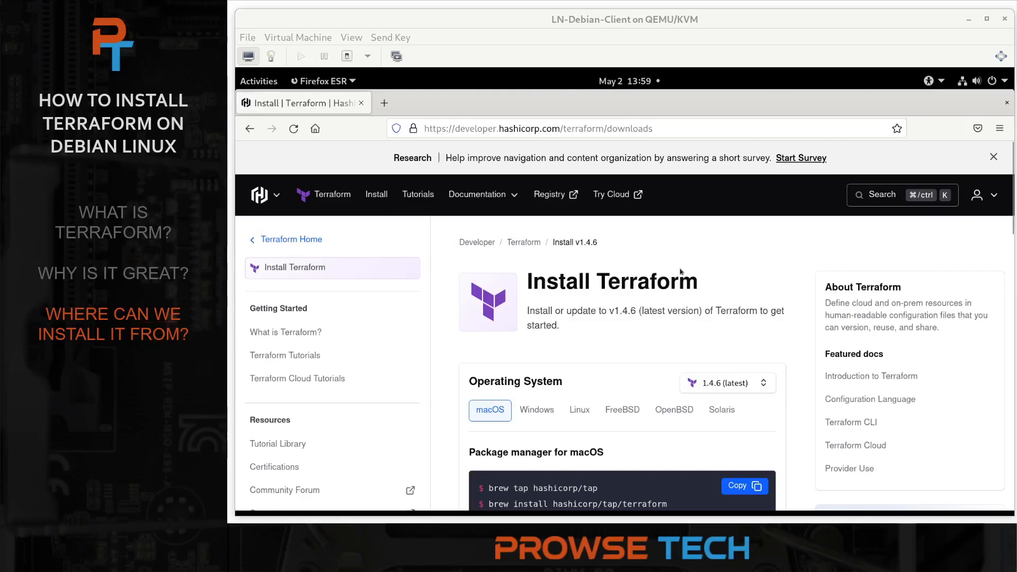
mouse_move(673, 262)
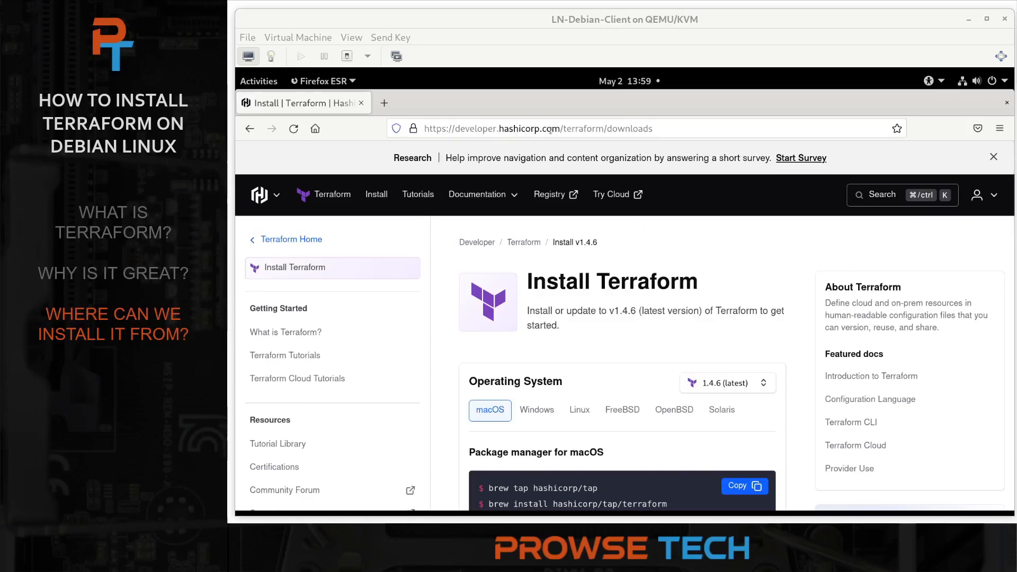
mouse_move(726, 335)
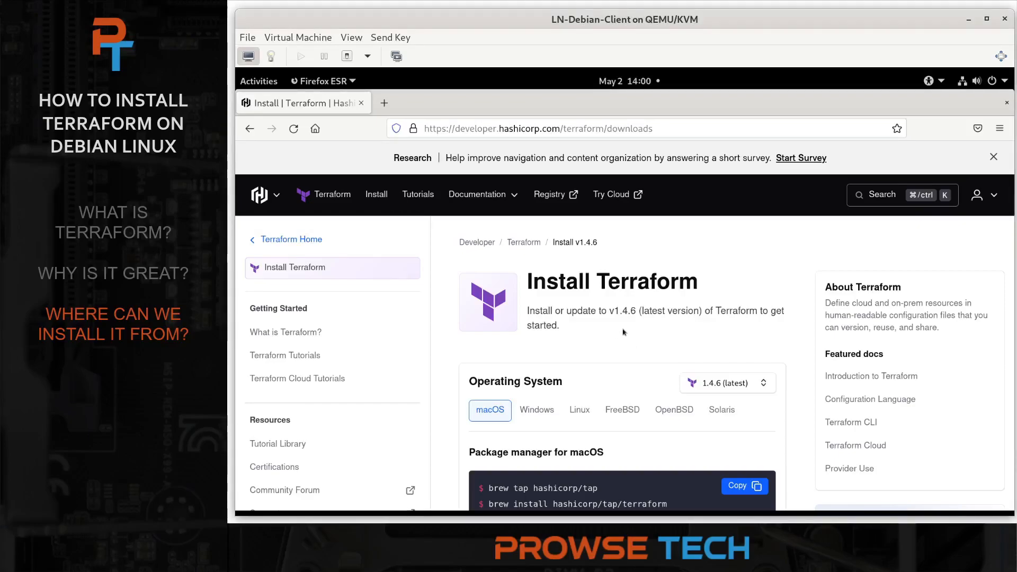
- Copy the Ubuntu/Debian apt install commands from the Linux install instructions
scroll(down, 3)
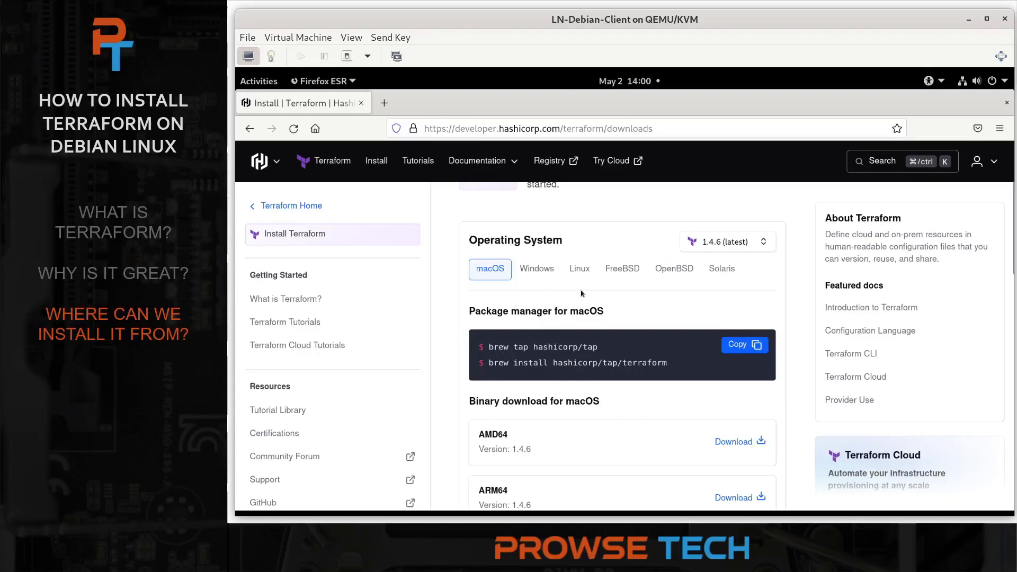
mouse_move(579, 269)
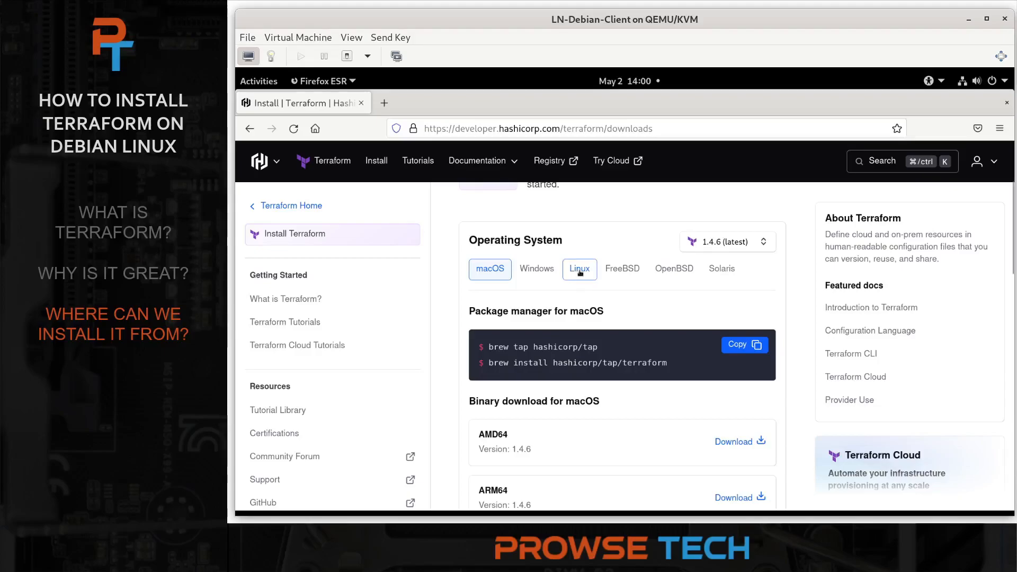
click(578, 268)
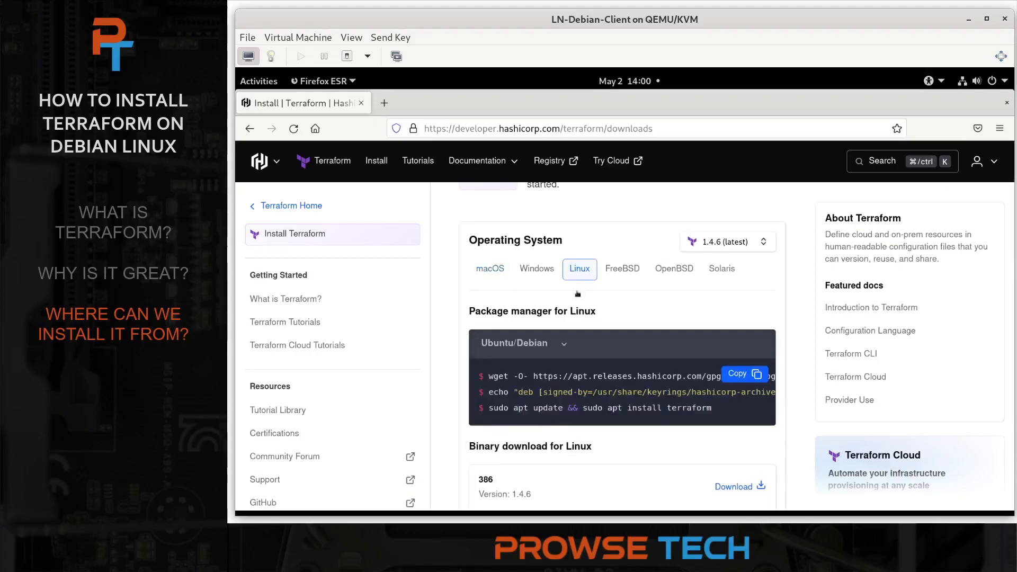
click(523, 343)
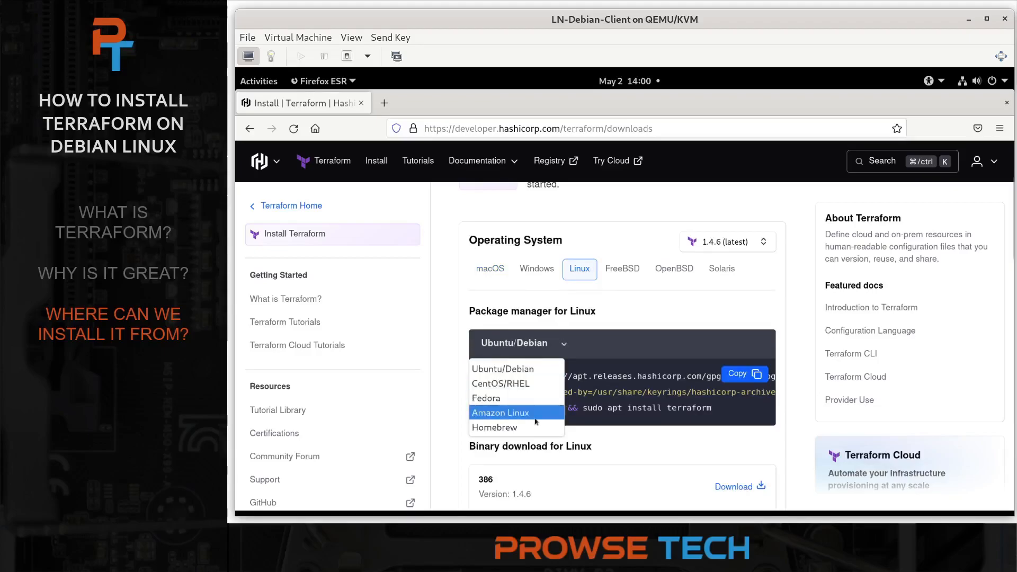
mouse_move(516, 397)
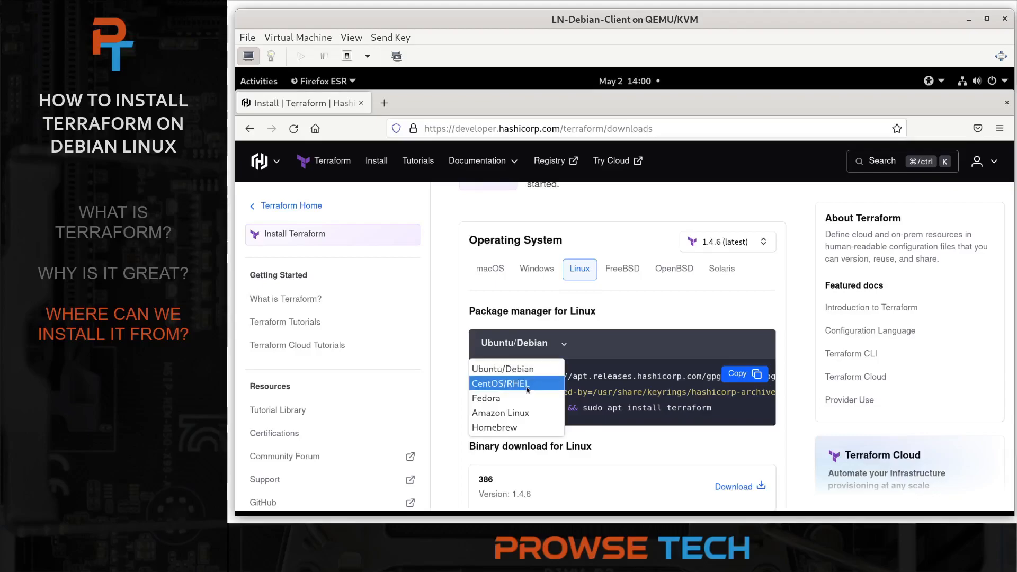
mouse_move(516, 398)
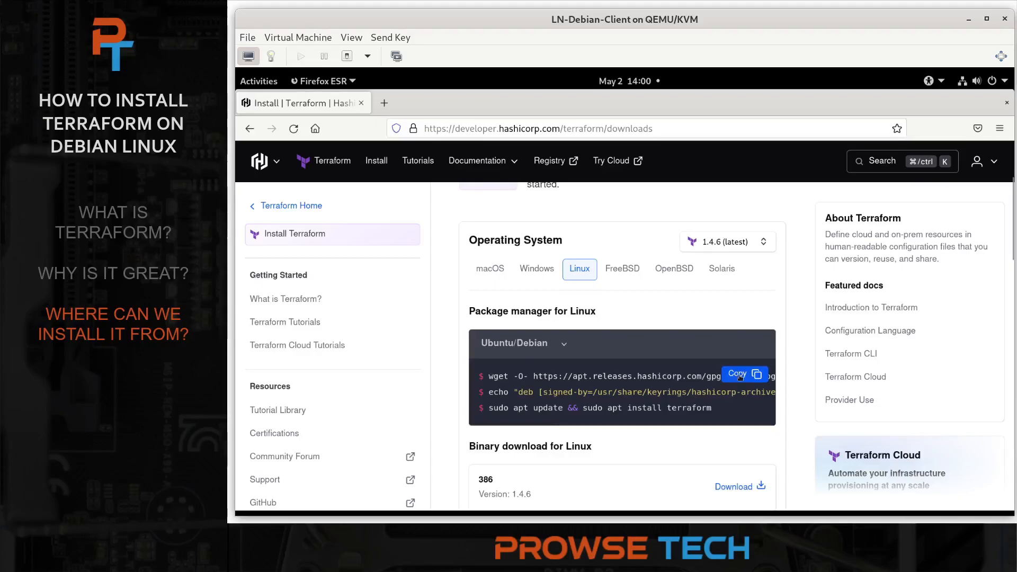
click(743, 373)
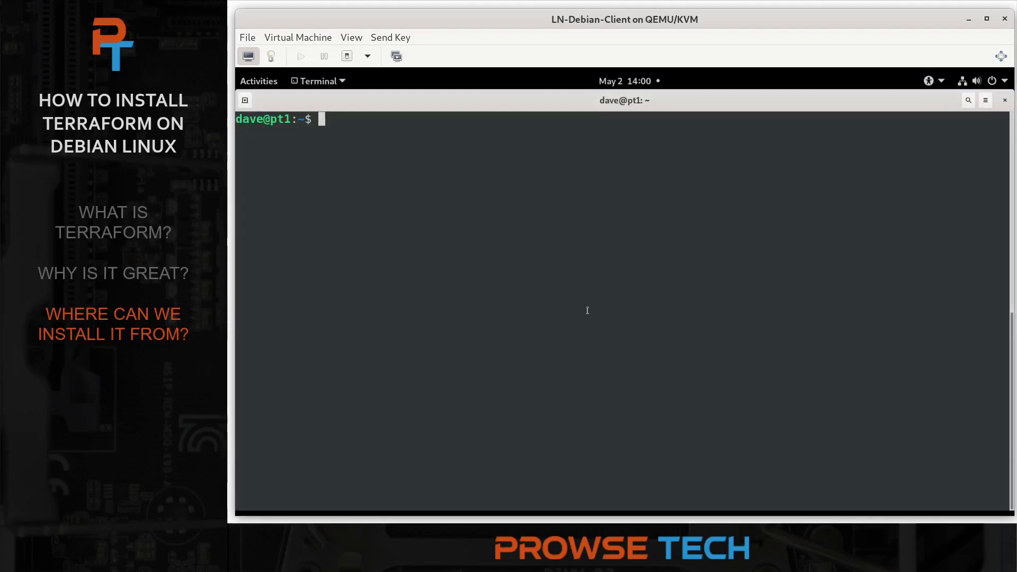
- Run the HashiCorp GPG key, repository and apt install commands, then check terraform version
text(wget -O- https://apt.releases.hashicorp.com/gpg | sudo gpg --dearmor -o /usr/share/keyrings/hashicorp-archive-keyring.gpg)
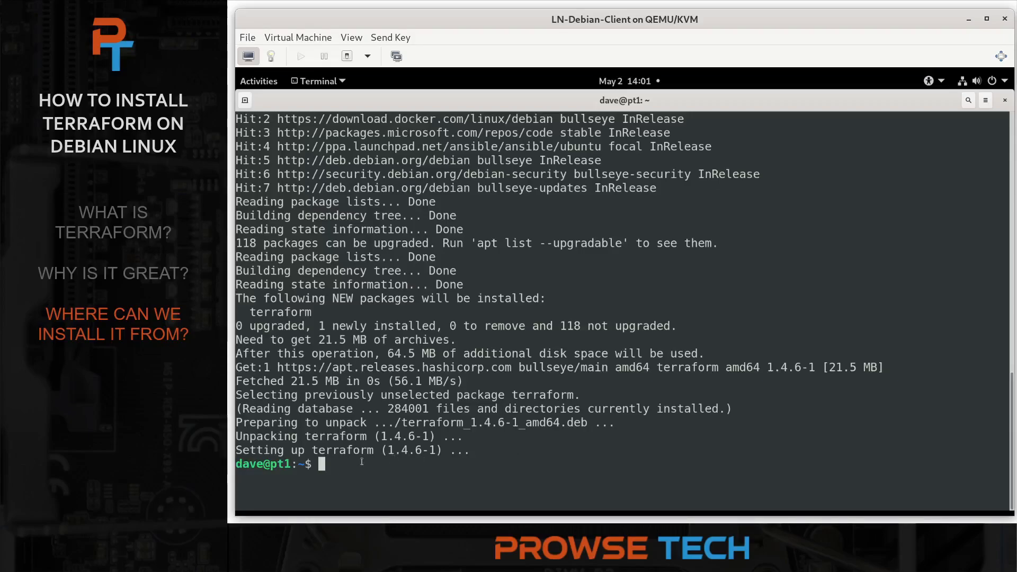
text(terraform)
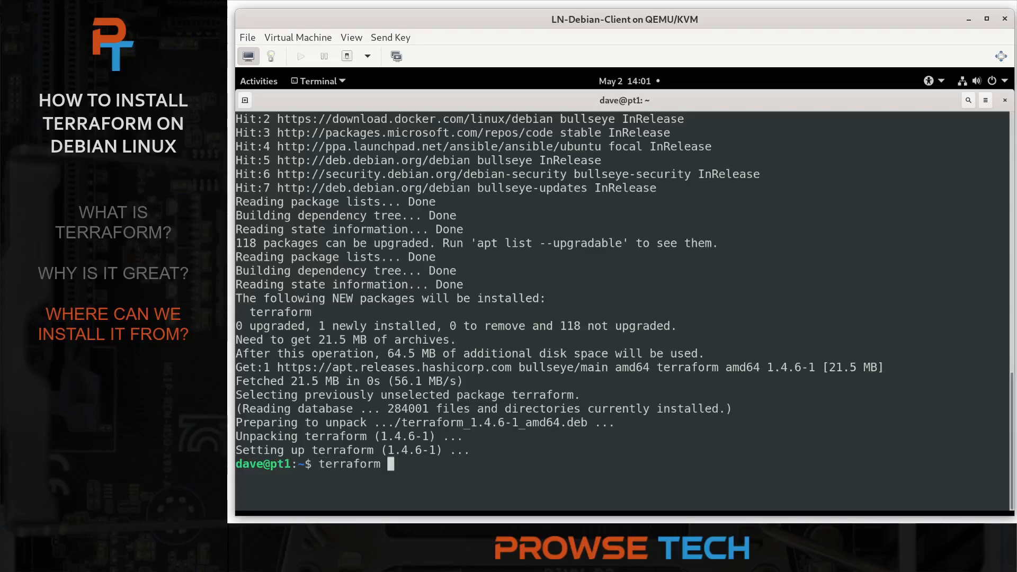
text(version)
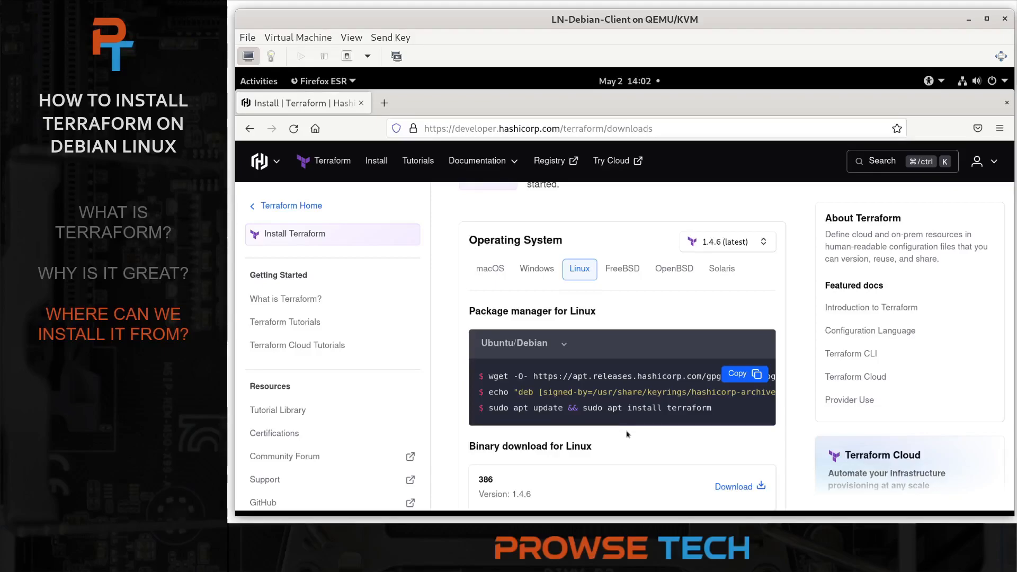
scroll(down, 3)
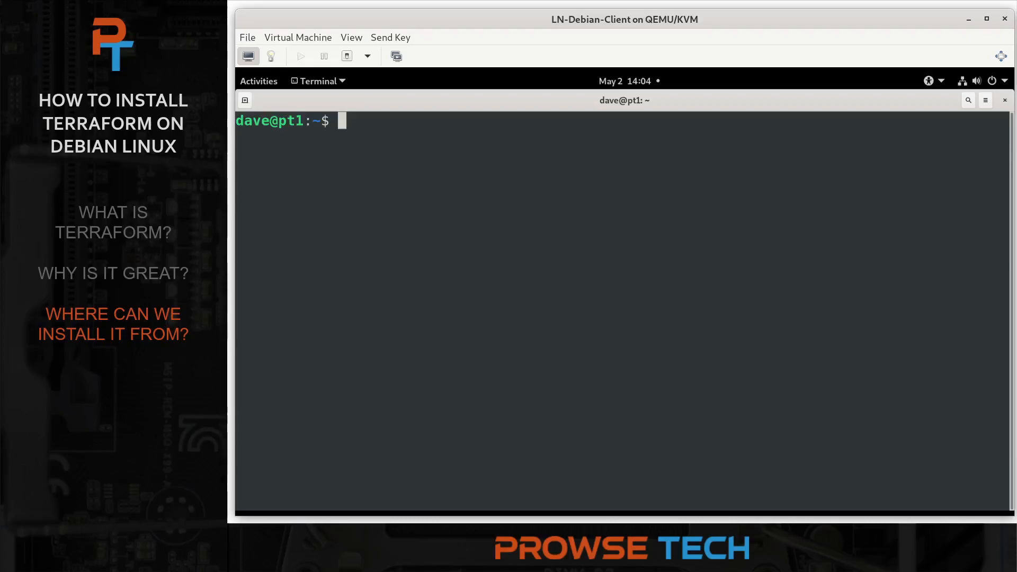
text(ter)
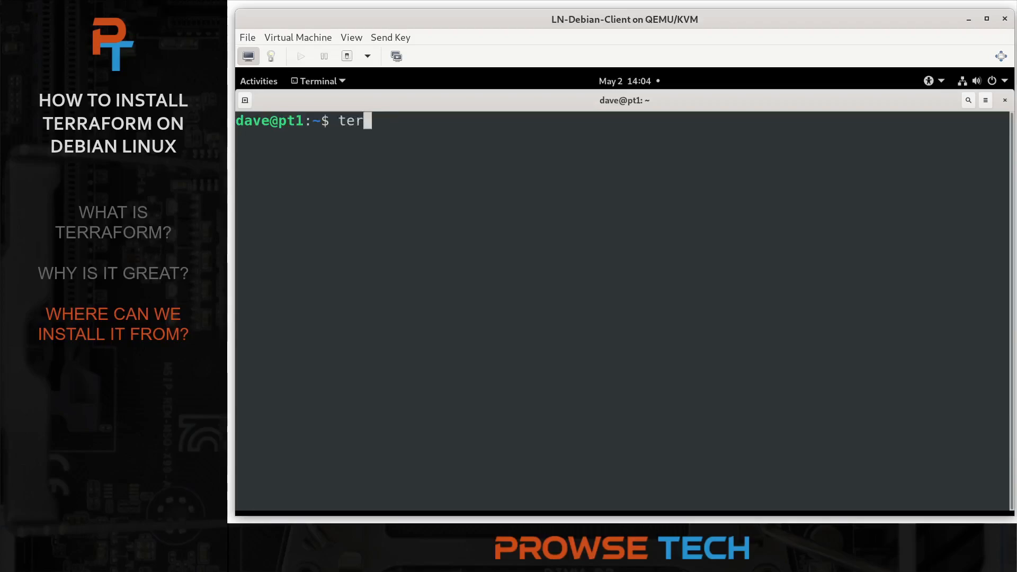
text(raform)
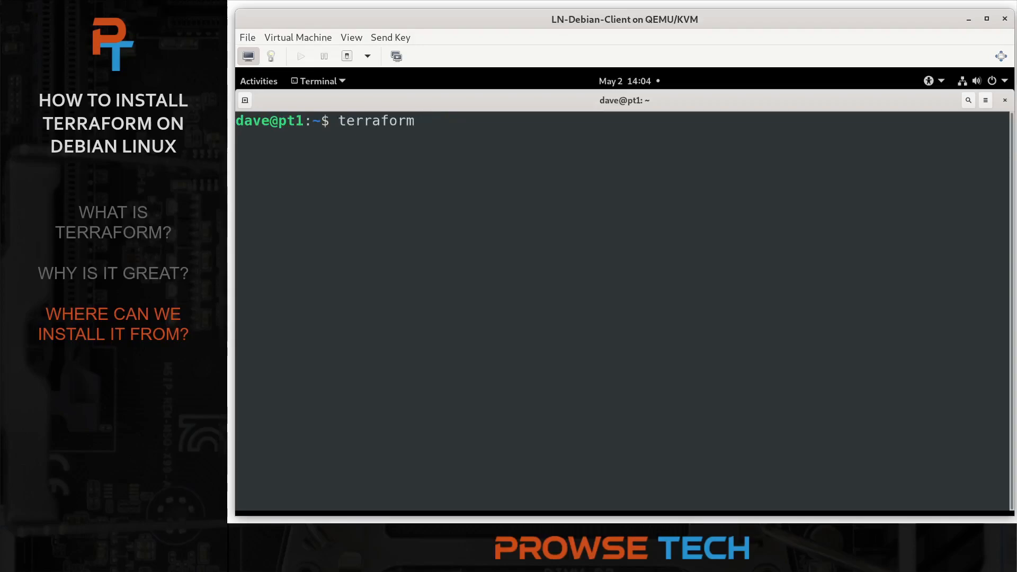
text(ver)
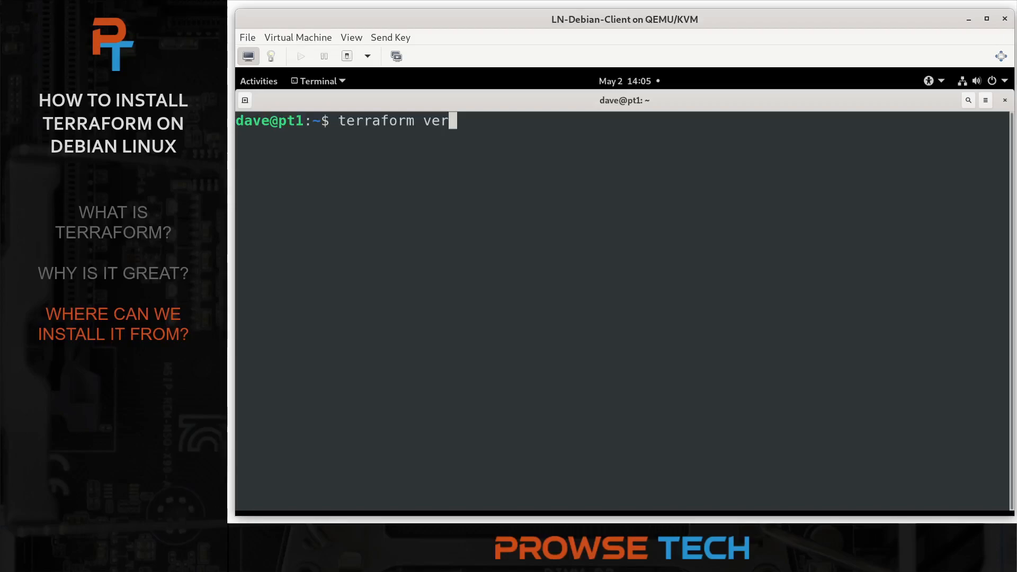
key(BackSpace)
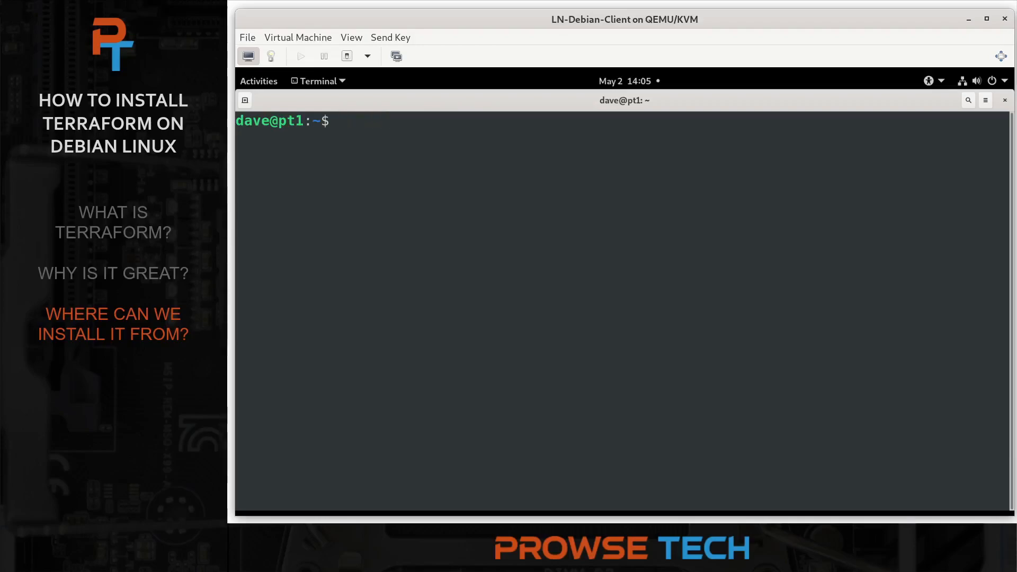
text(ls -la)
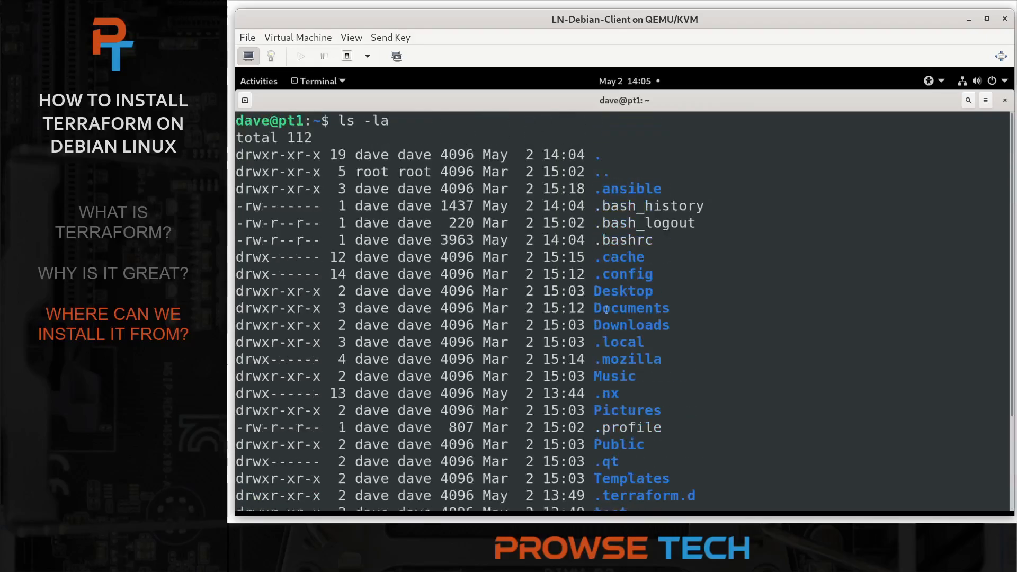
- Spot .bashrc in the ls -la listing and start a touch .bashrc command
double_click(621, 239)
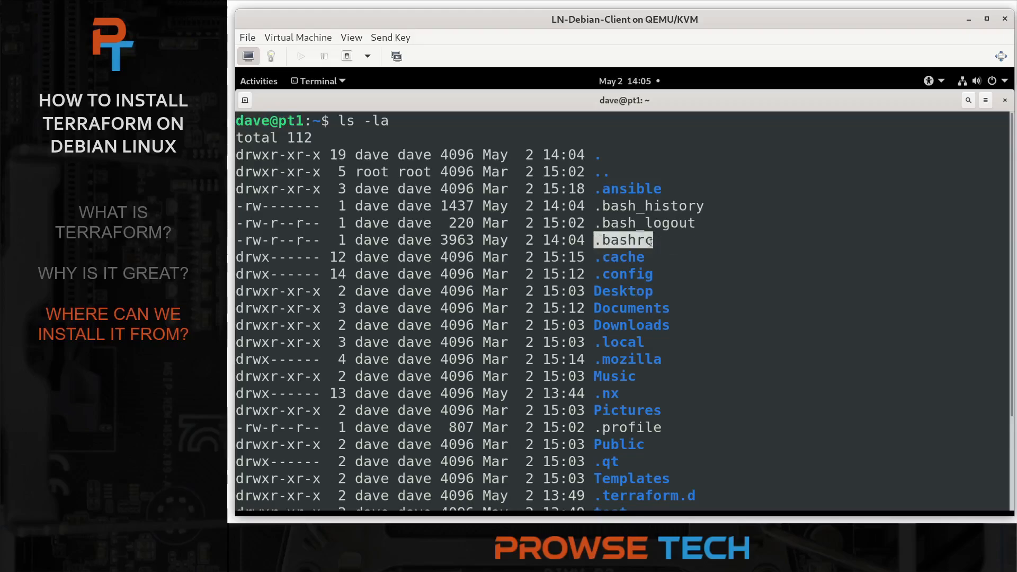
scroll(down, 3)
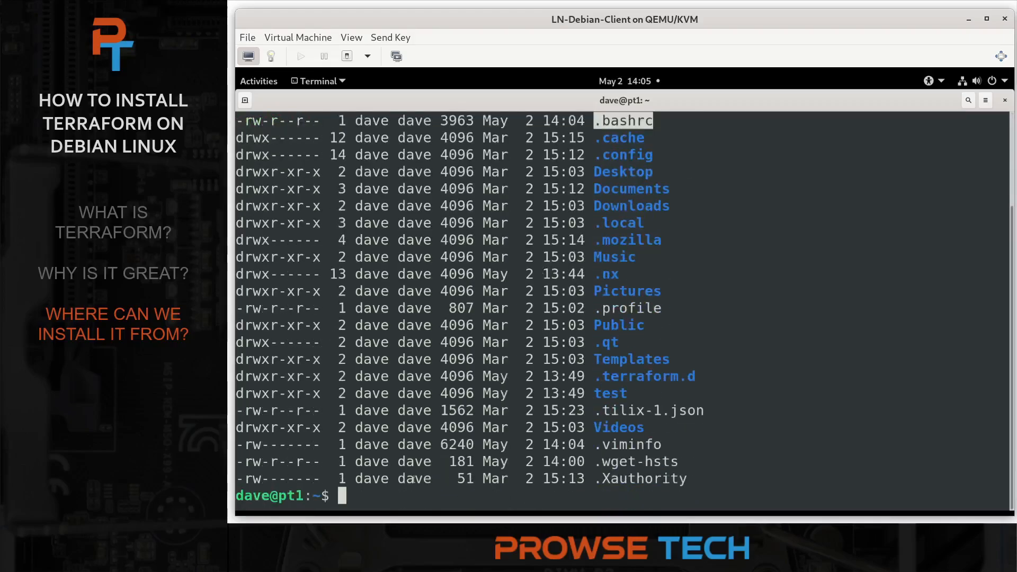
text(touch)
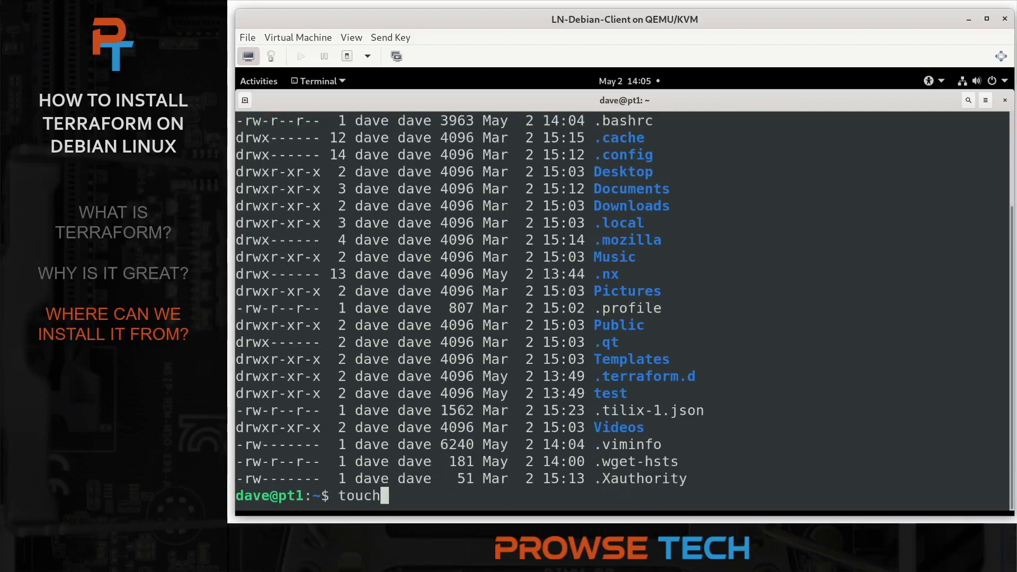
text(.bashrc)
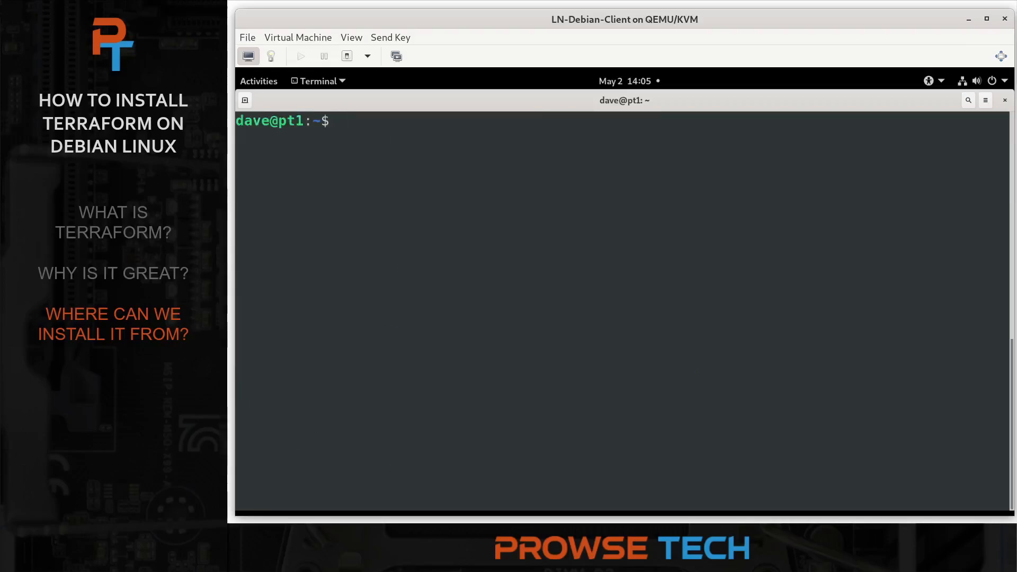
- Run terraform -install-autocomplete to add tab completion to the shell
text(terraform)
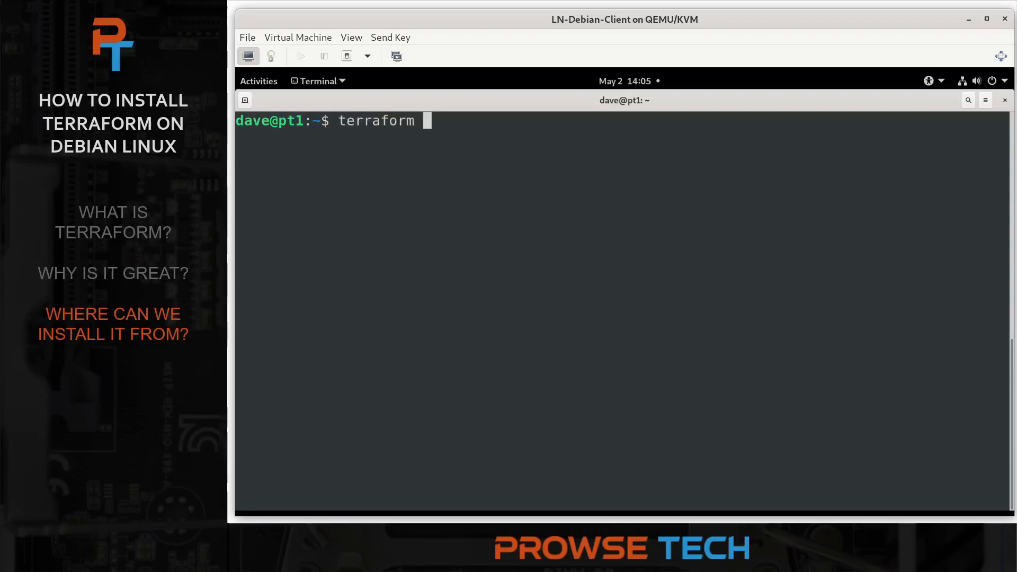
text(-install)
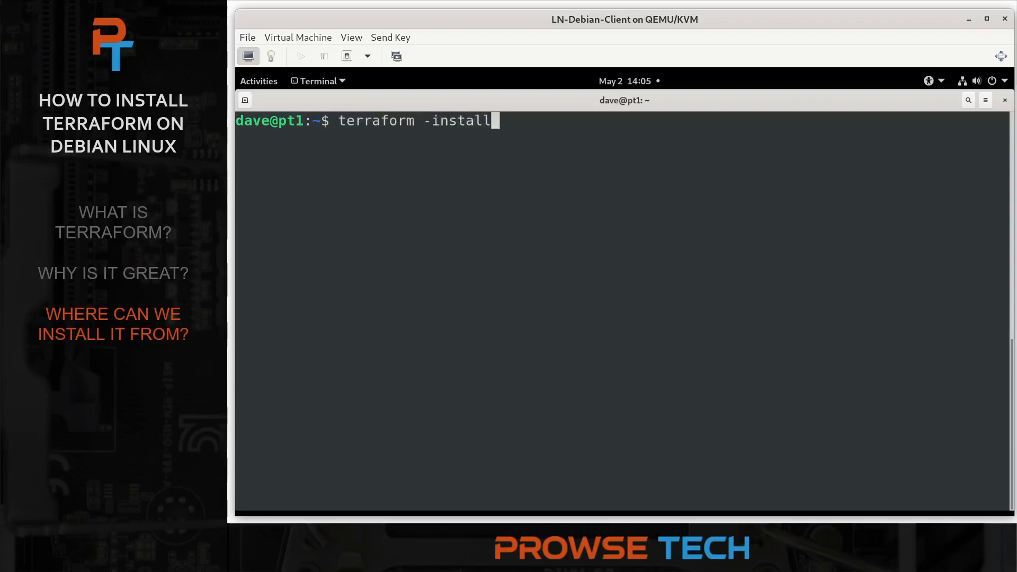
text(-autocomplete)
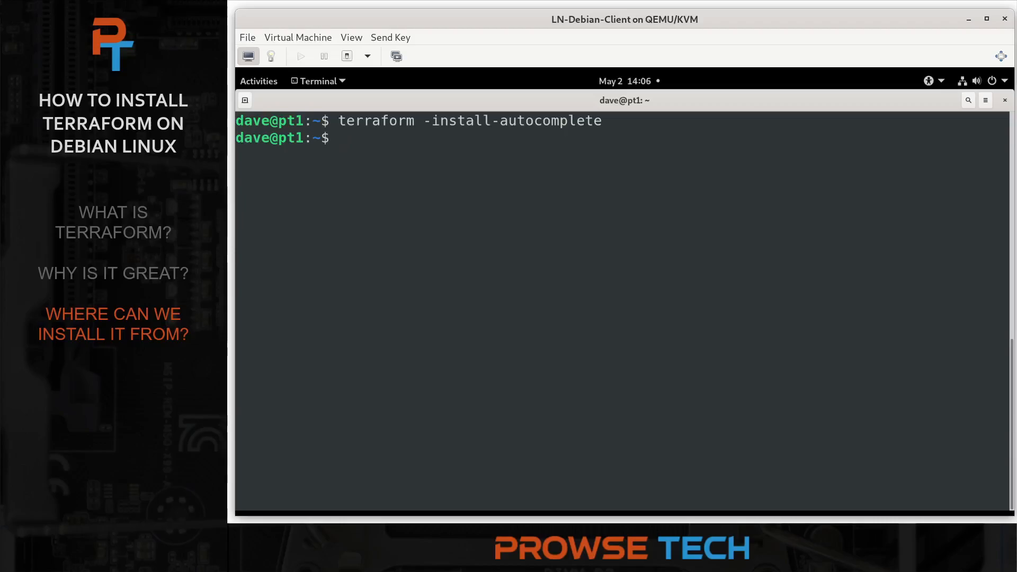
- Inspect ~/.bashrc in vim, highlighting the new complete -C /usr/bin/terraform line, then exit
text(vim .bashrc)
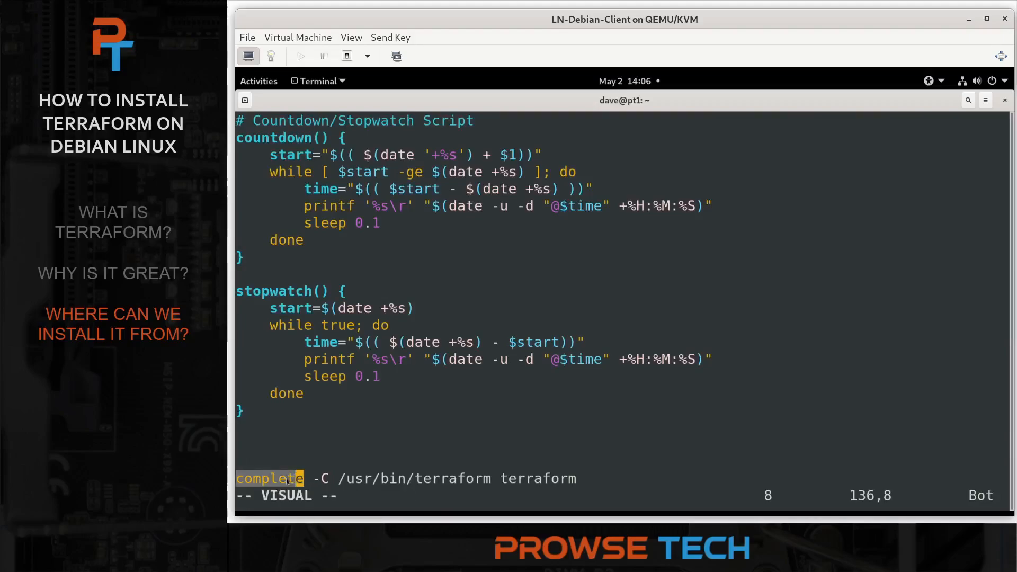
key(Escape)
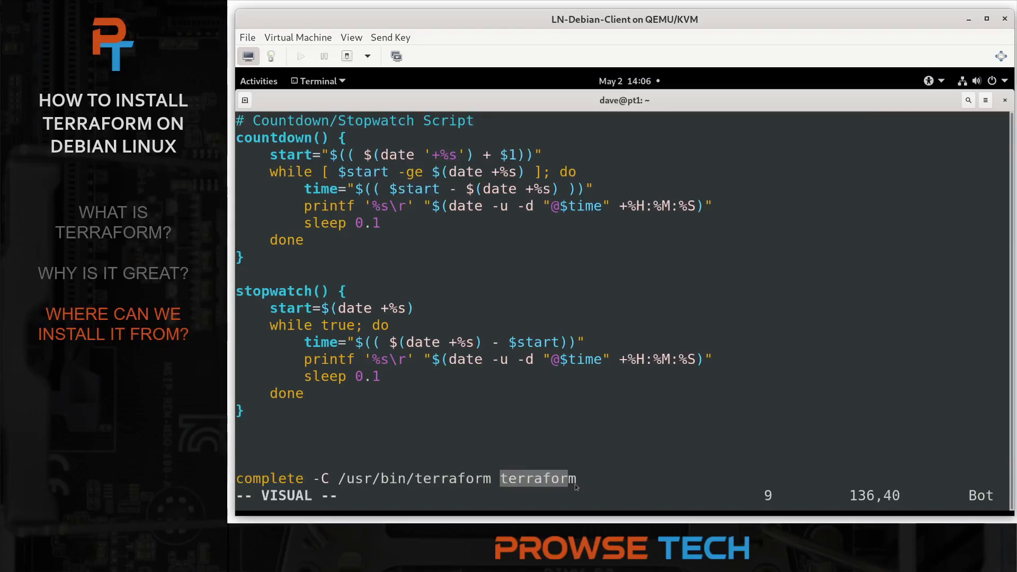
key(Escape)
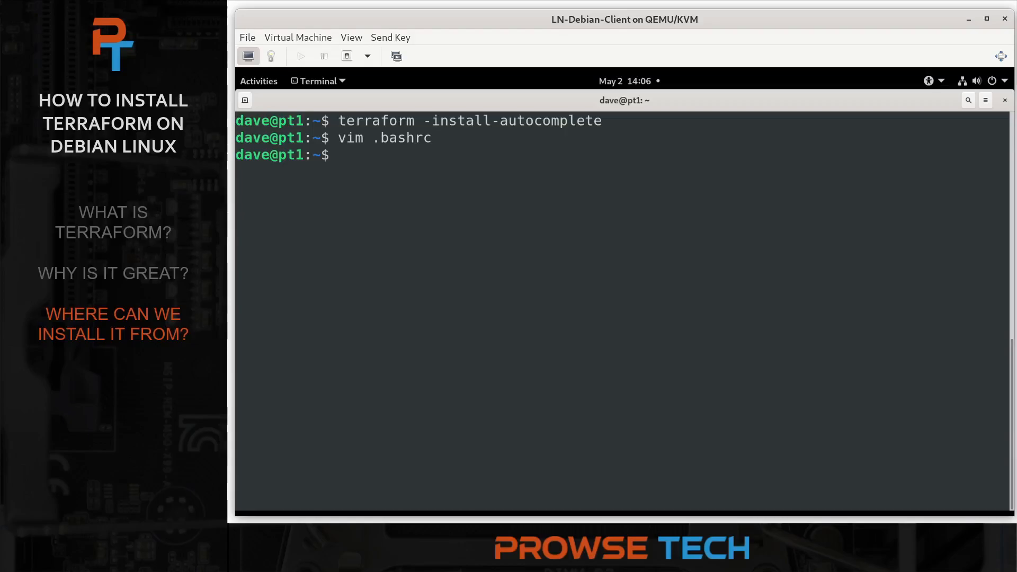
text(ex)
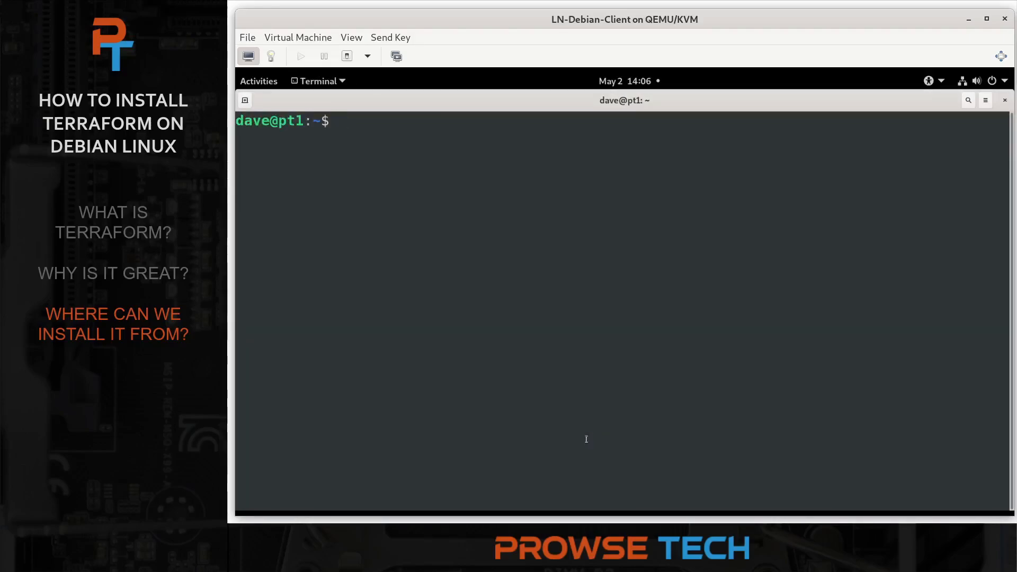
- Run terraform version and terraform -v, both reporting v1.4.6 on linux_amd64
text(ter)
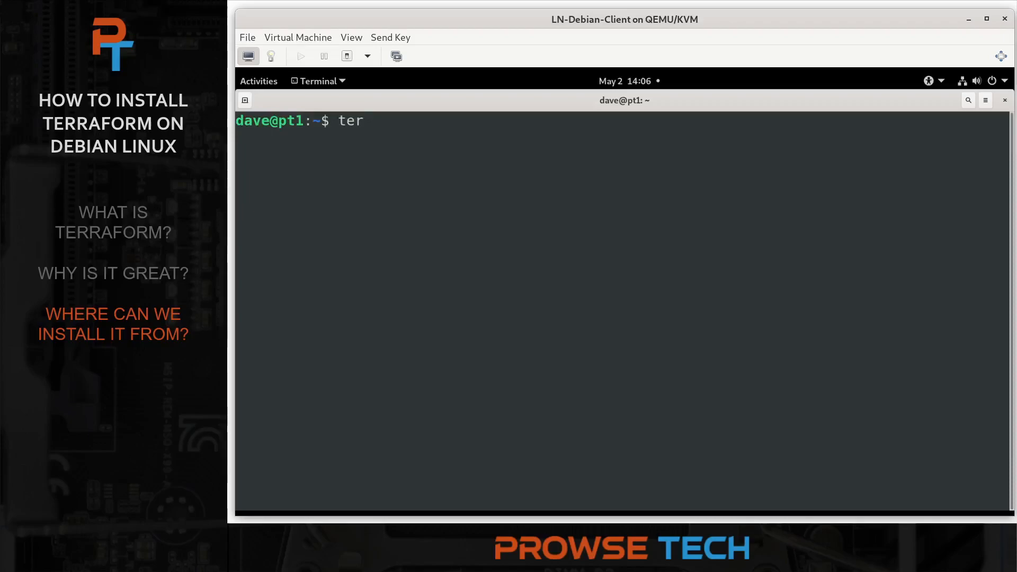
text(raform)
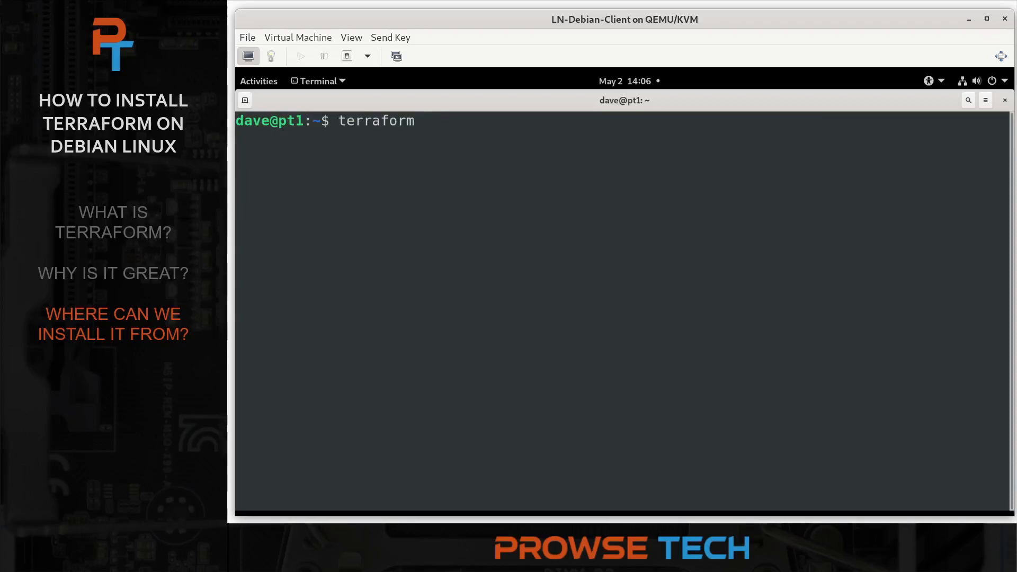
text(ver)
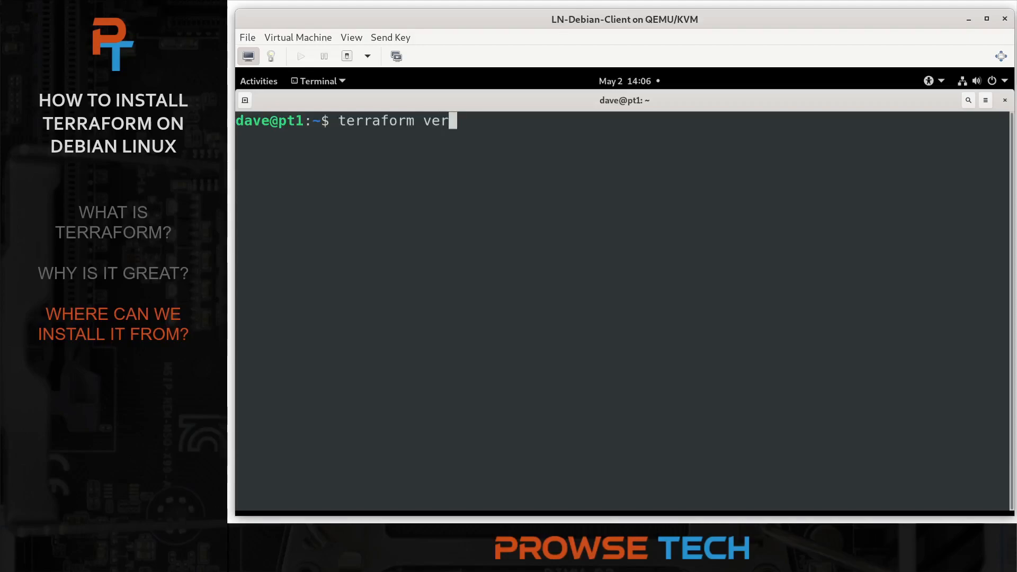
text(sion)
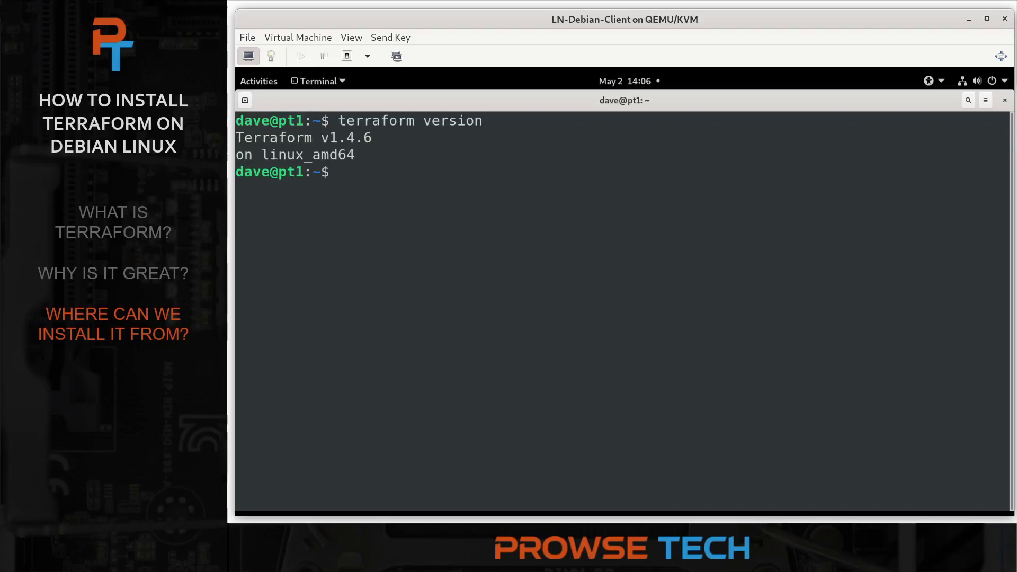
text(terraform versi)
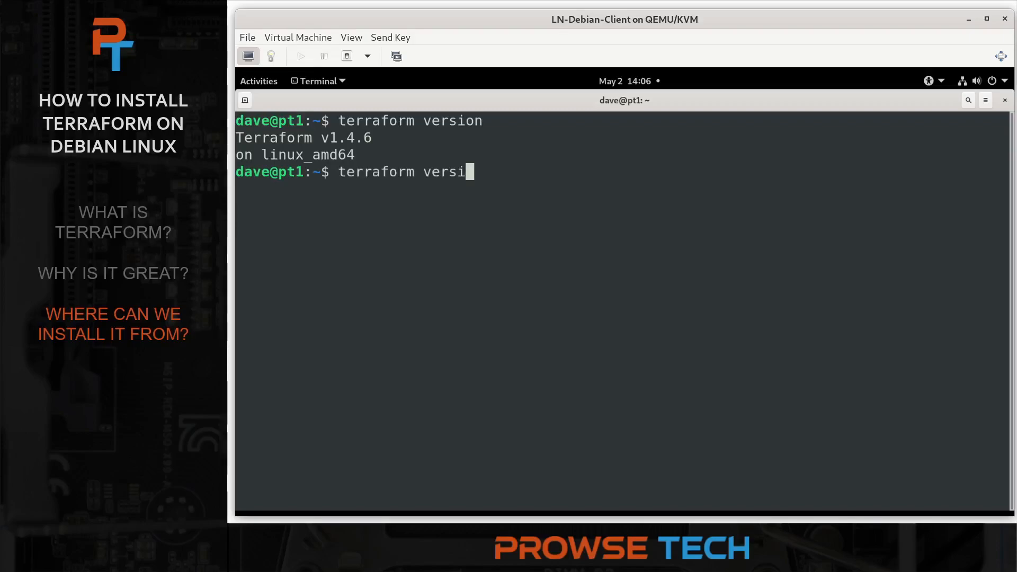
text(-v)
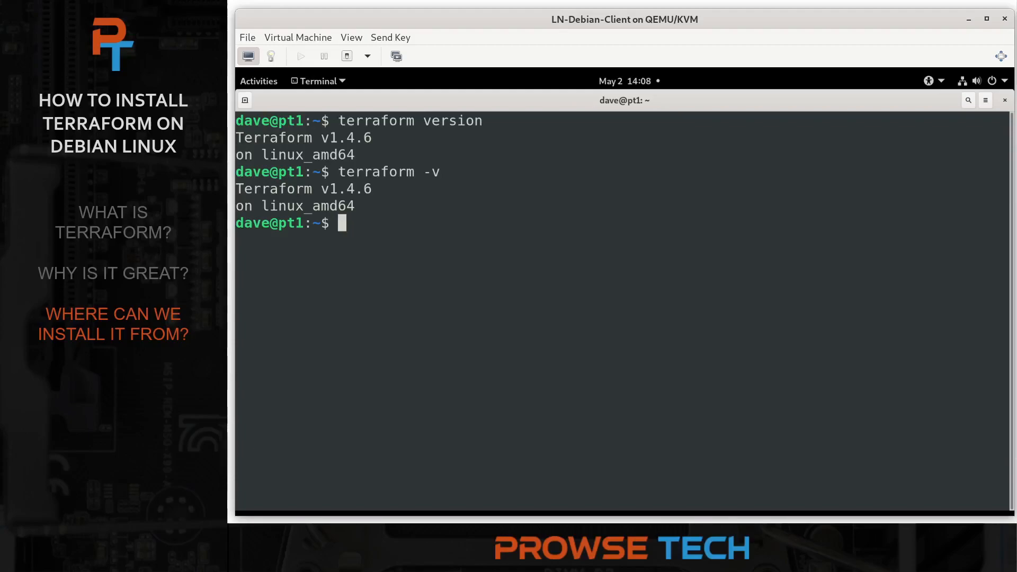
text(ht)
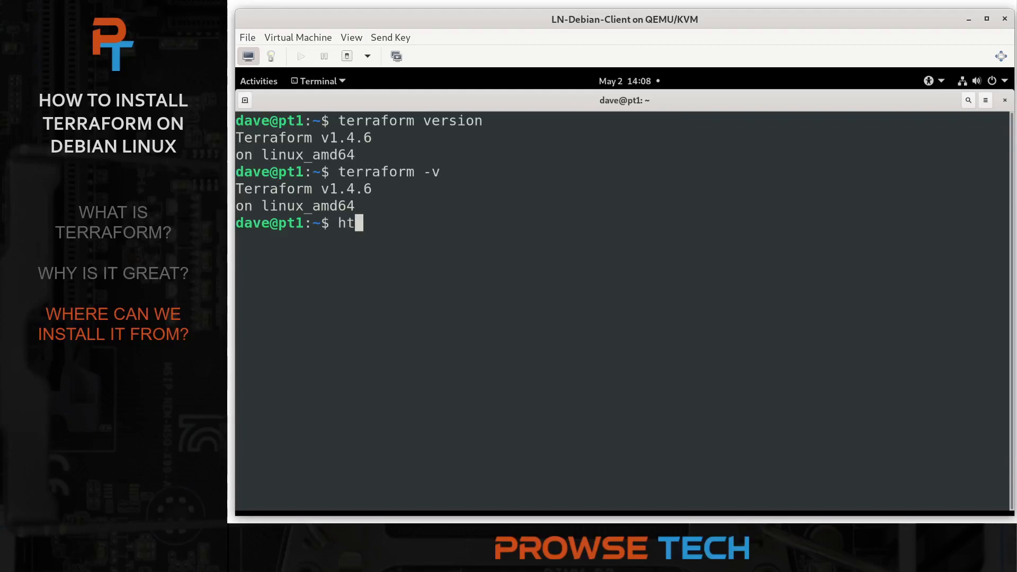
text(tp:)
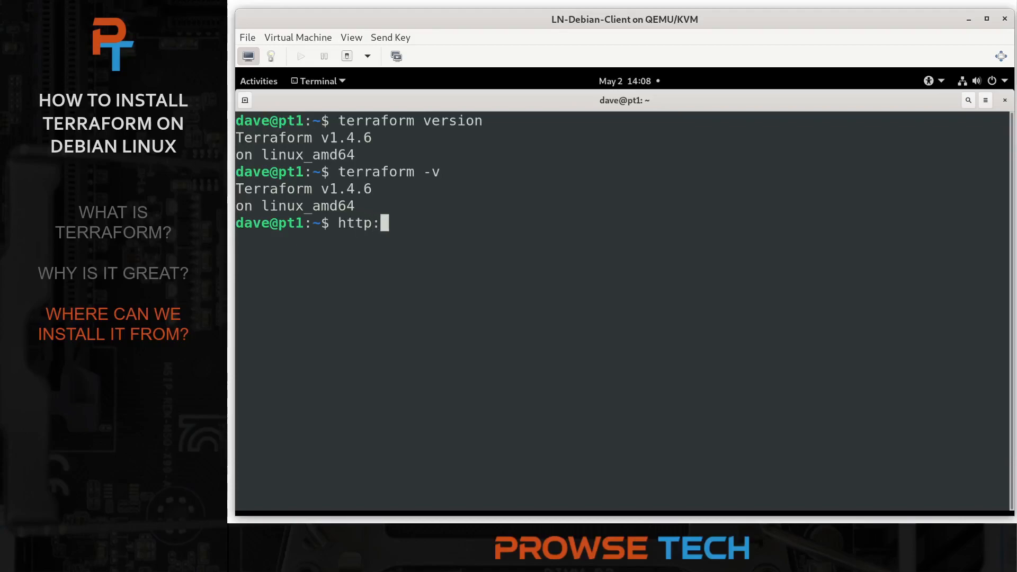
text(//prow)
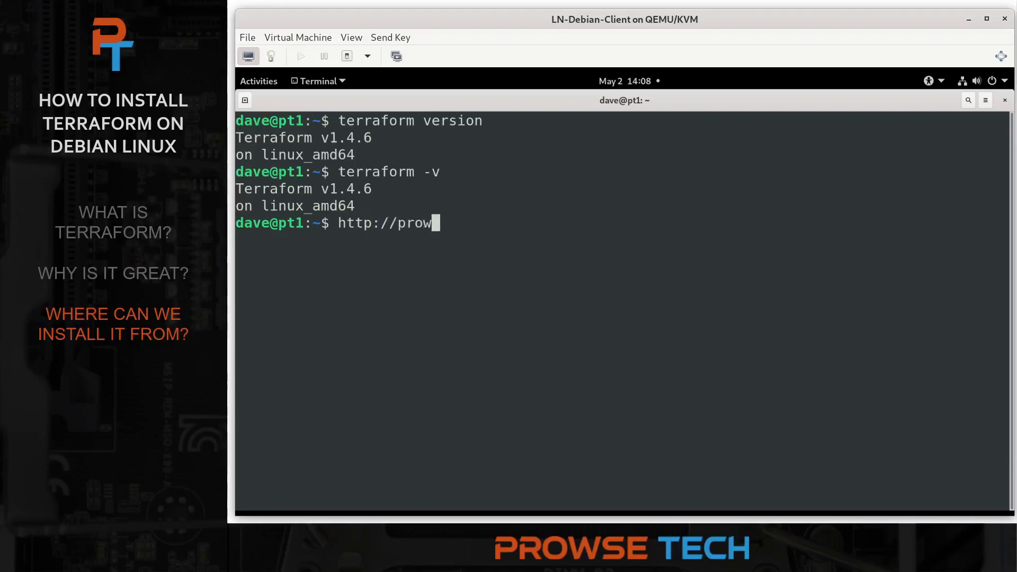
text(se.tech/)
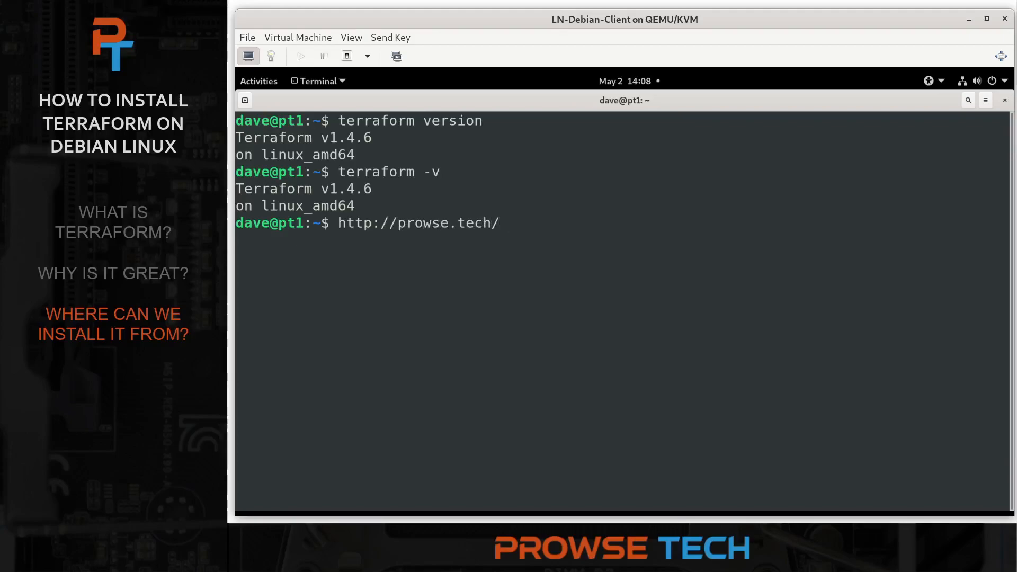
text(terraform-)
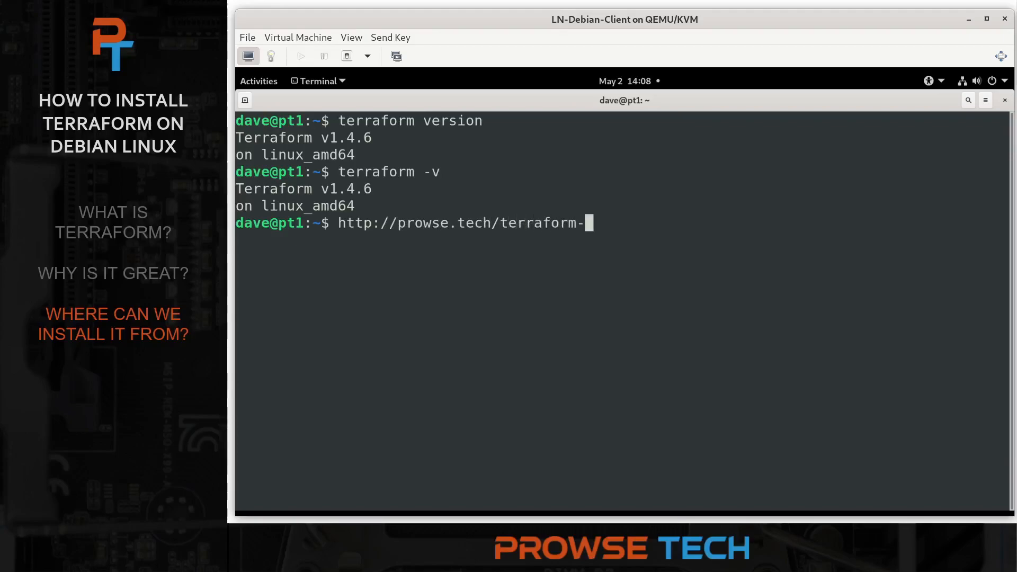
text(binary)
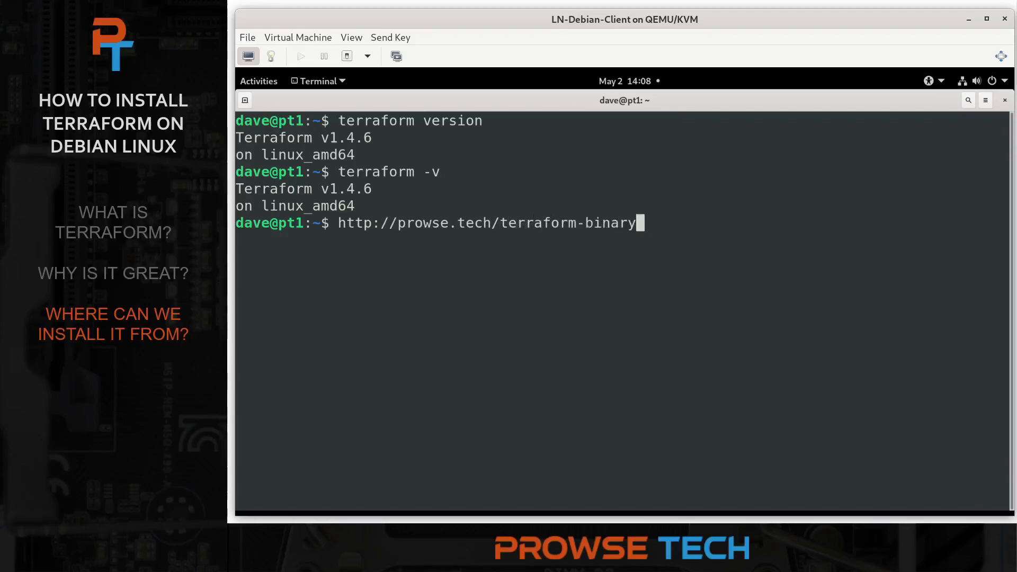
text(-install-lin)
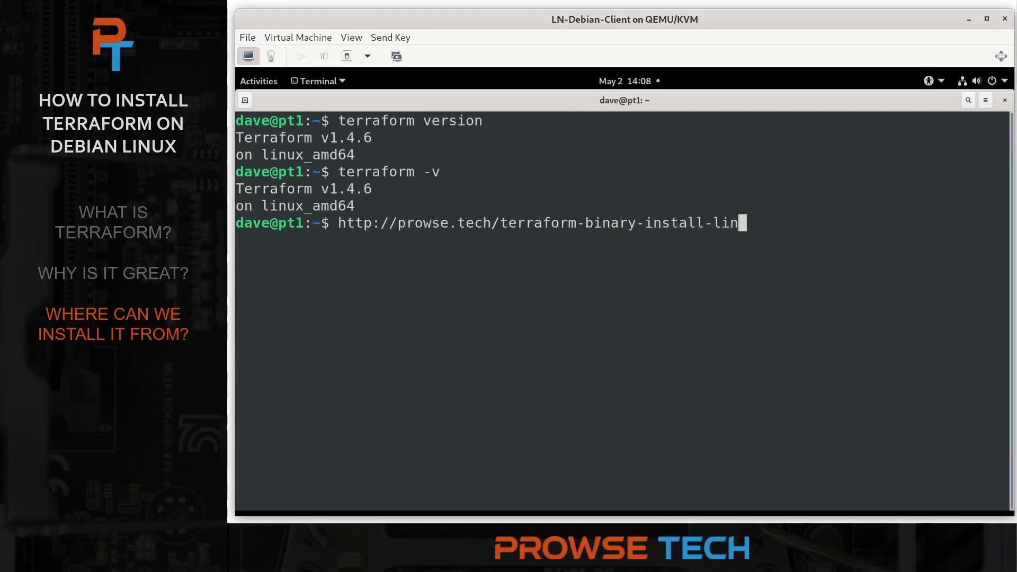
text(ux)
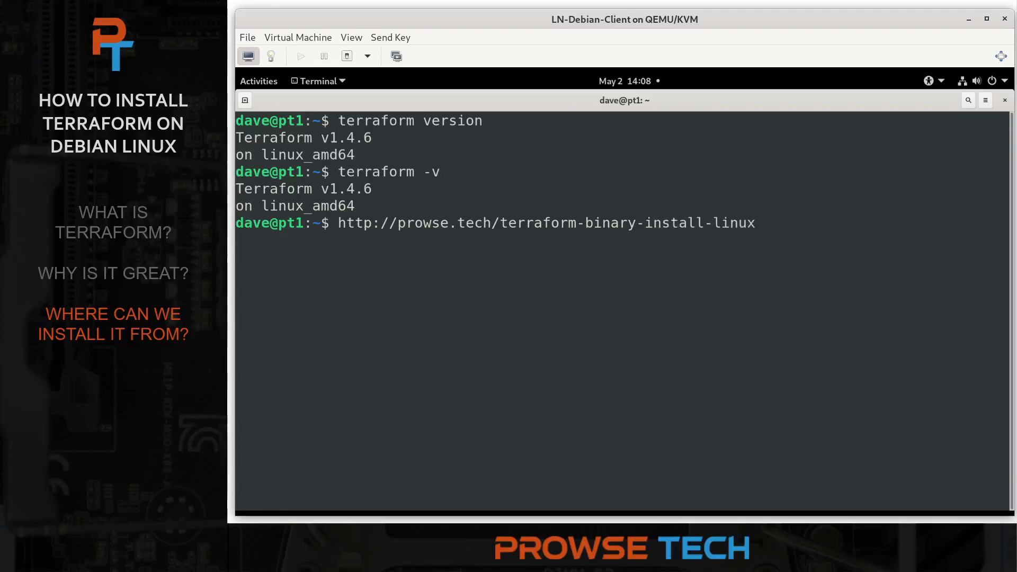